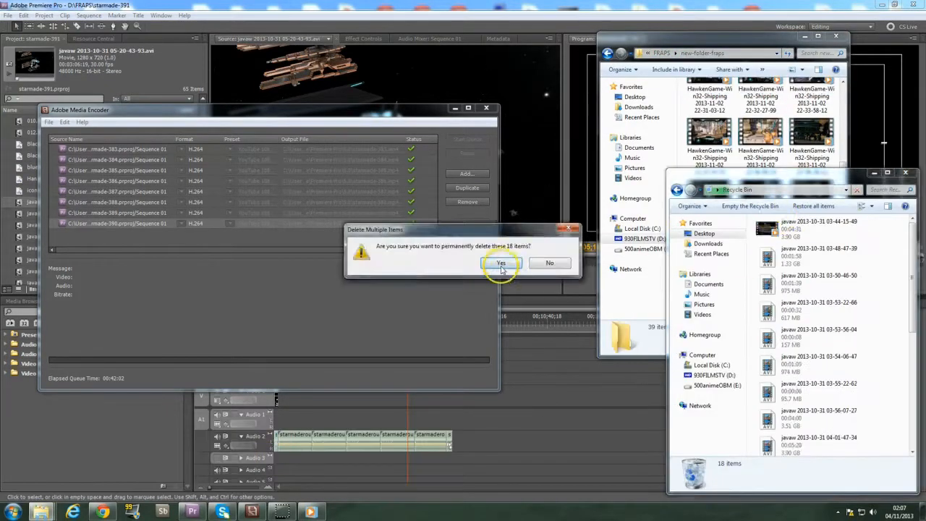
Step: Confirm permanently deleting the 18 AVI recordings from the Recycle Bin
click(501, 263)
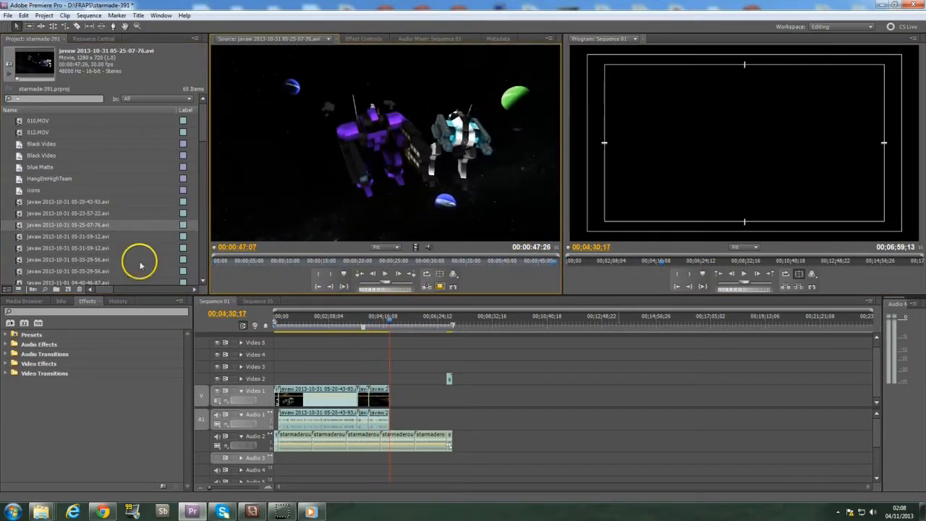
Step: Save the project as starmade-392 in the FRAPS folder via File > Save As
click(8, 15)
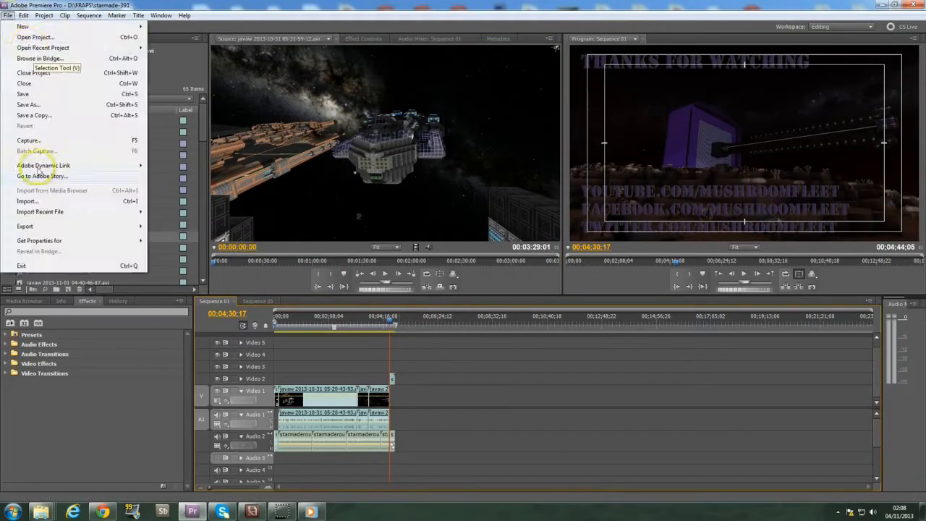
mouse_move(39, 107)
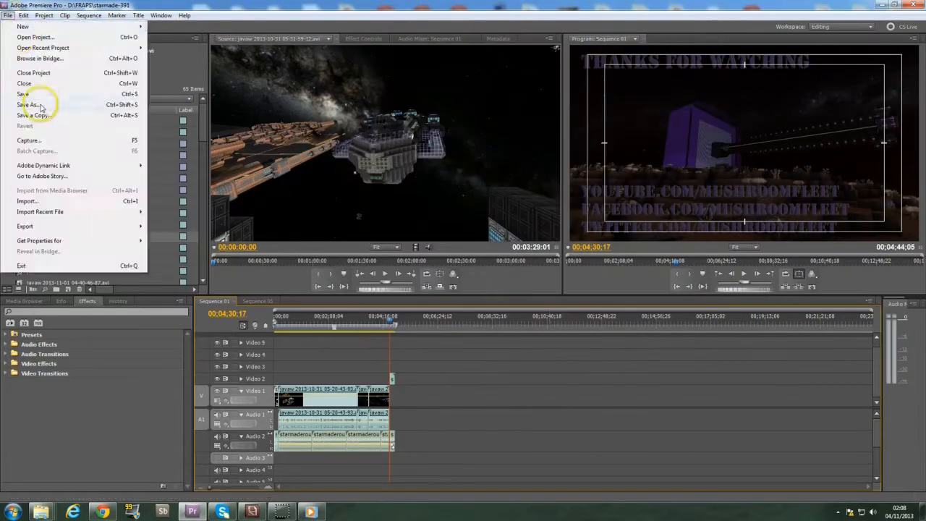
click(28, 105)
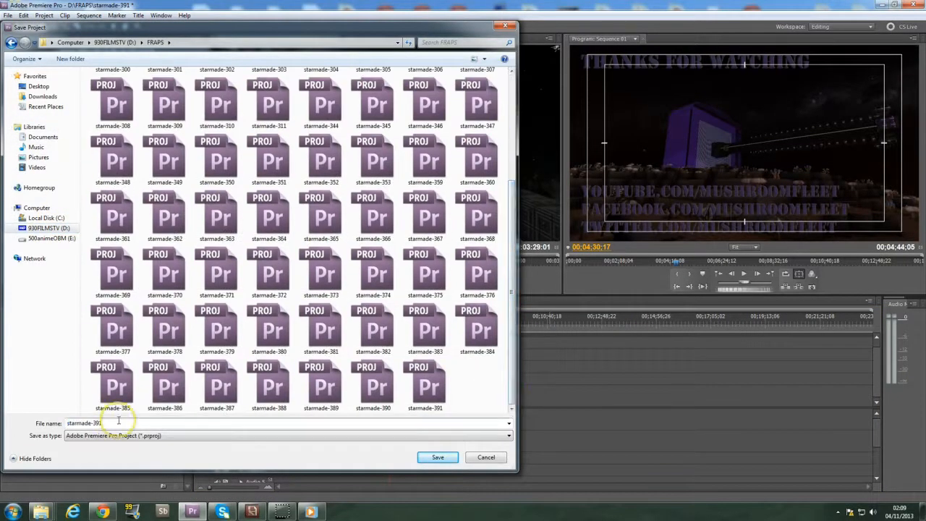
click(437, 457)
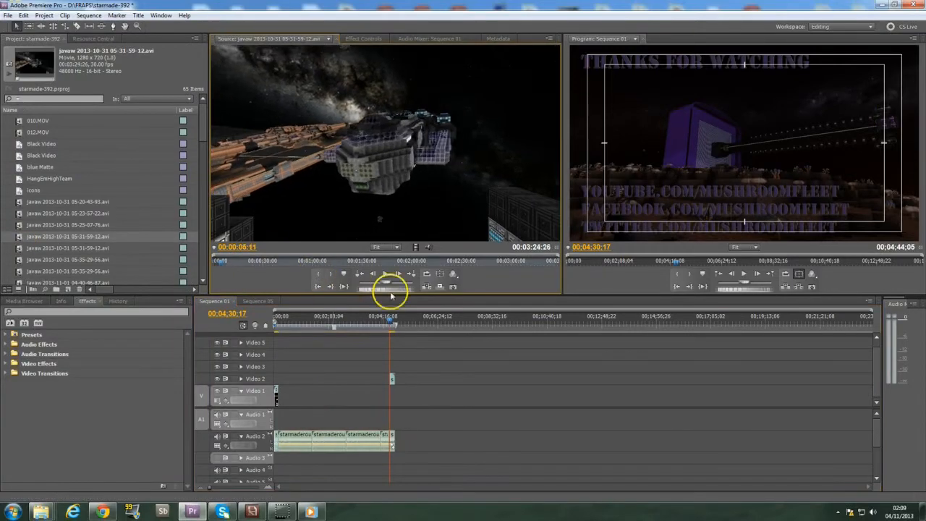